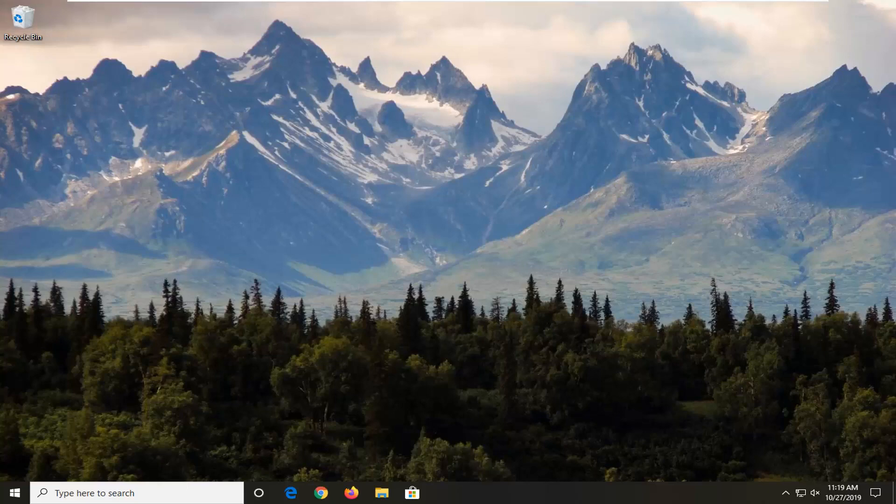
- Search the Start menu for 'local group p' to find the Local Group Policy Editor
left_click(17, 493)
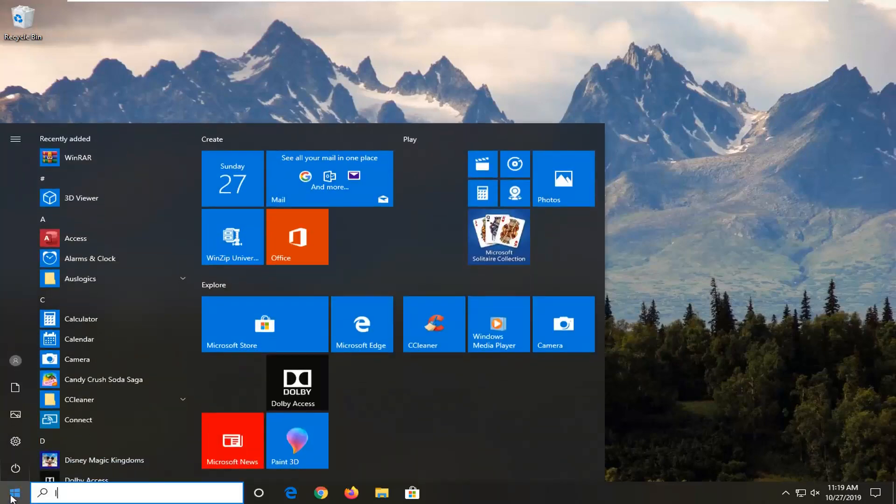
type("local group p")
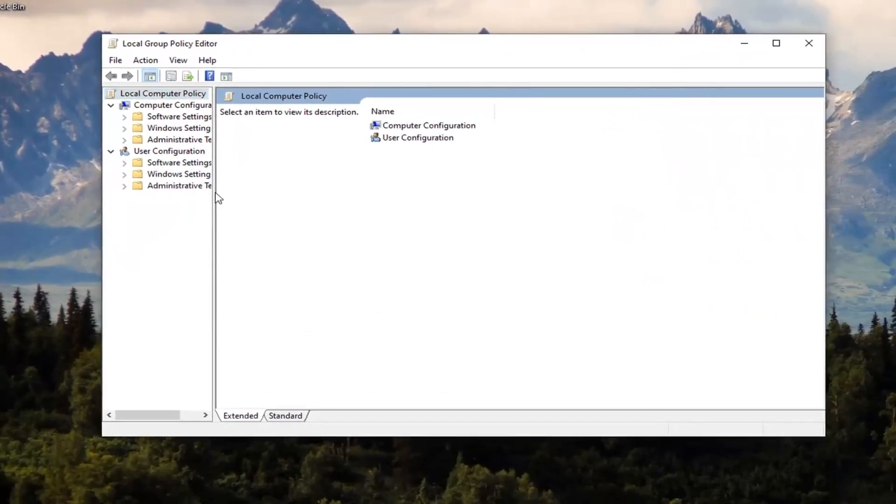
- From Computer Configuration's Administrative Templates, reach Add/Remove Templates and start browsing for a template file
left_click_drag(216, 162, 319, 163)
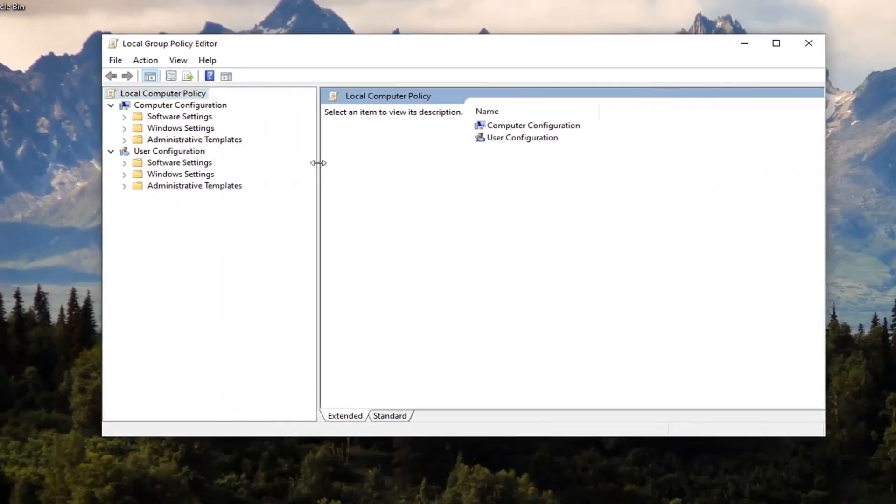
left_click(179, 105)
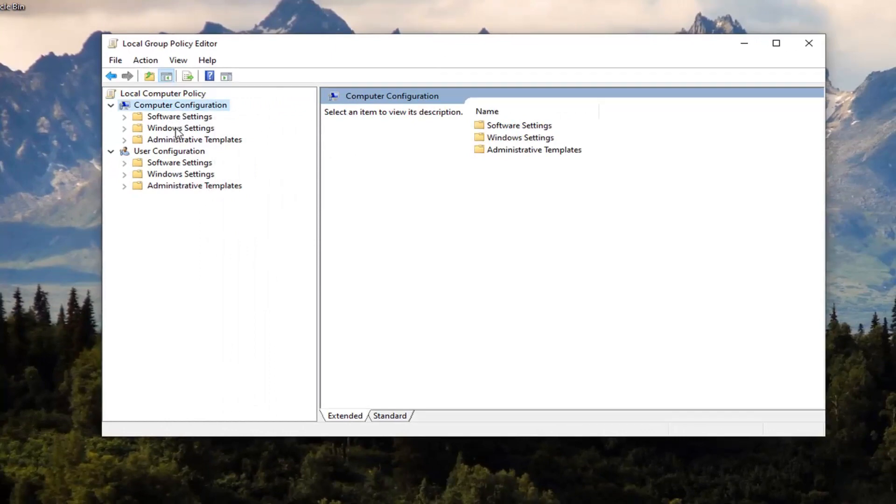
left_click(194, 139)
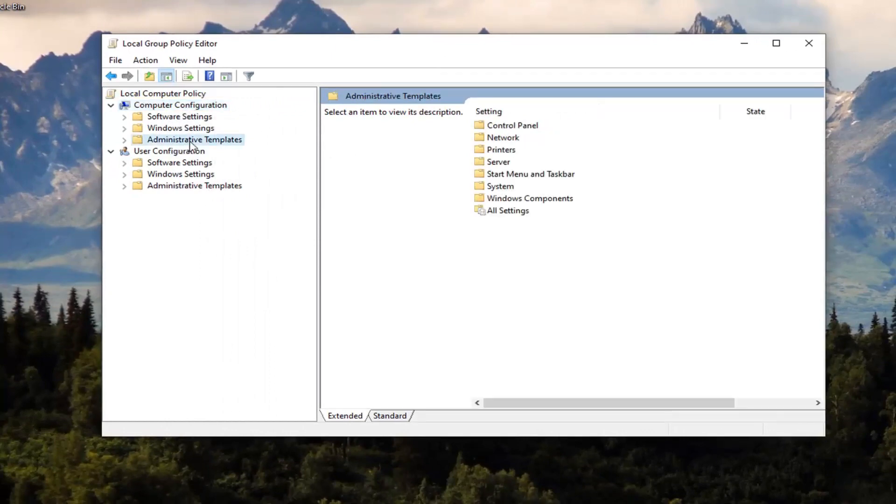
right_click(194, 140)
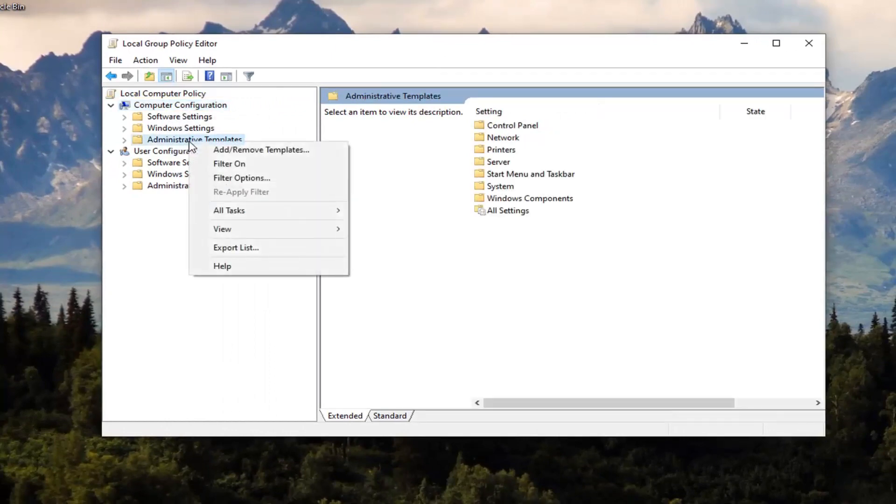
mouse_move(264, 149)
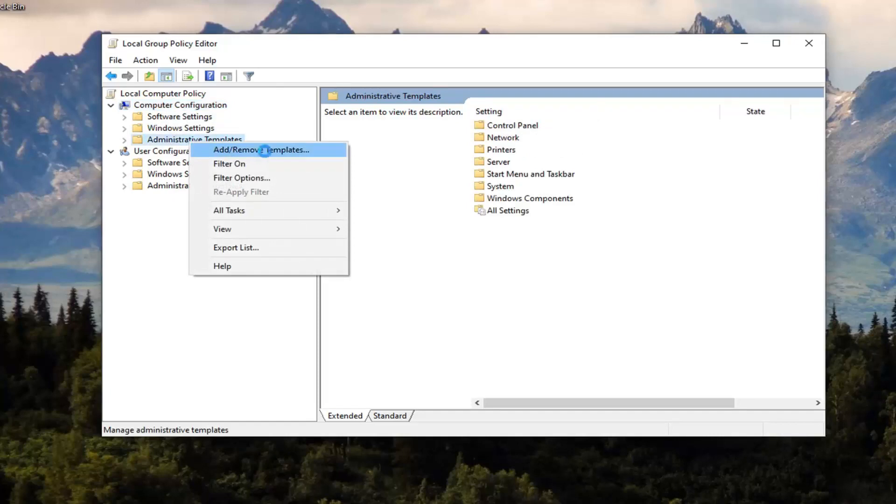
left_click(265, 150)
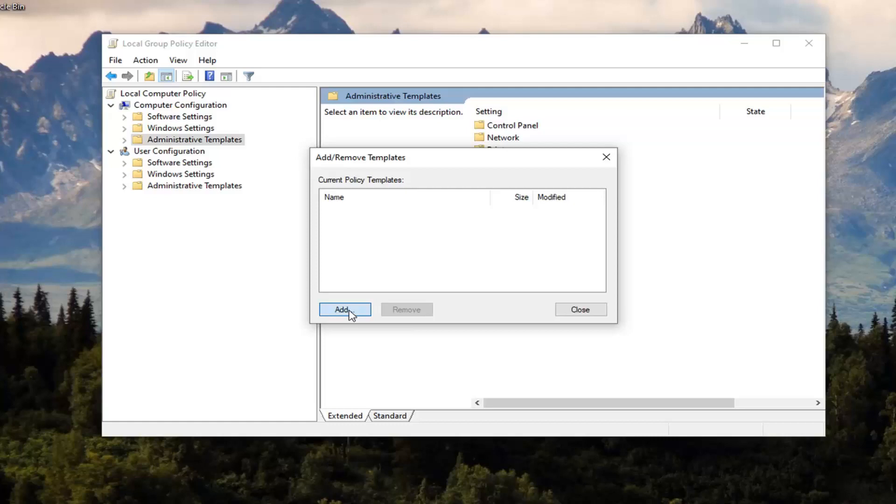
left_click(343, 309)
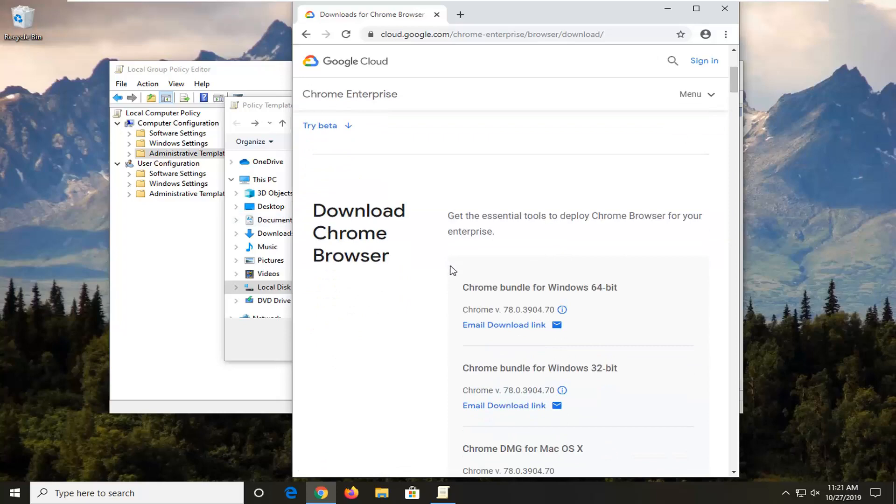
- Maximize Chrome and start the download of the Chrome bundle for Windows 64-bit
scroll("down", 3)
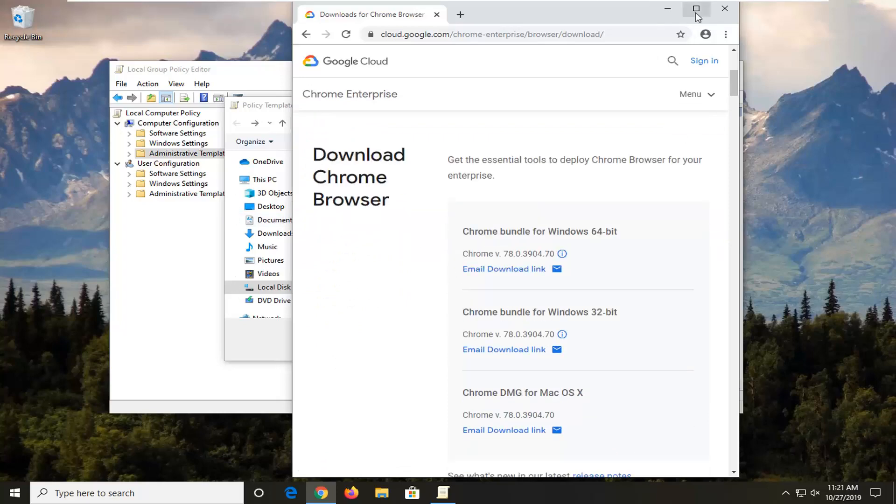
left_click(695, 9)
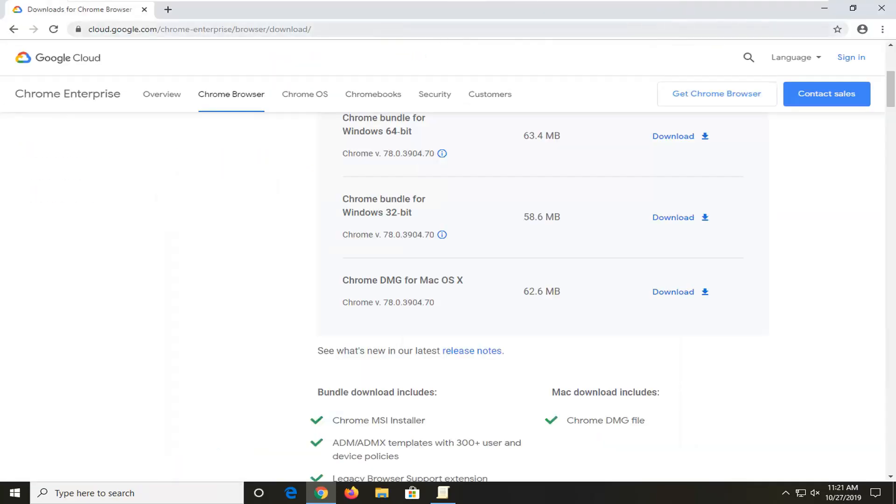
scroll("up", 3)
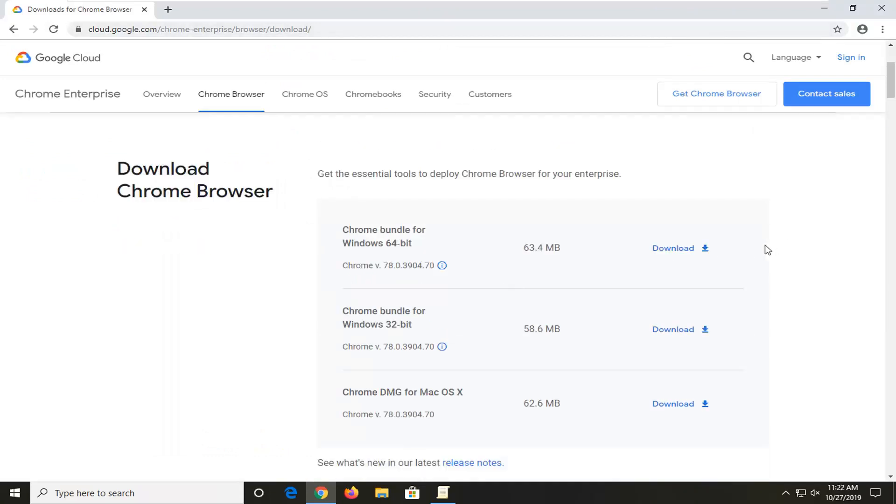
mouse_move(485, 283)
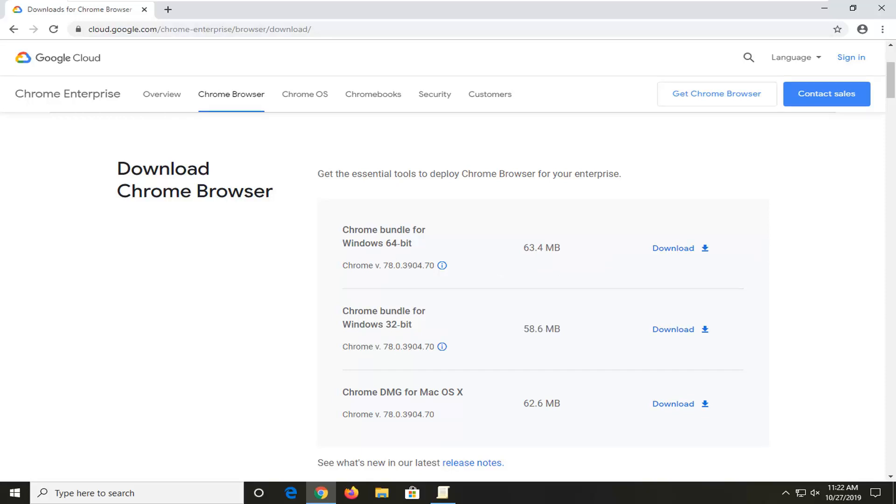
mouse_move(659, 345)
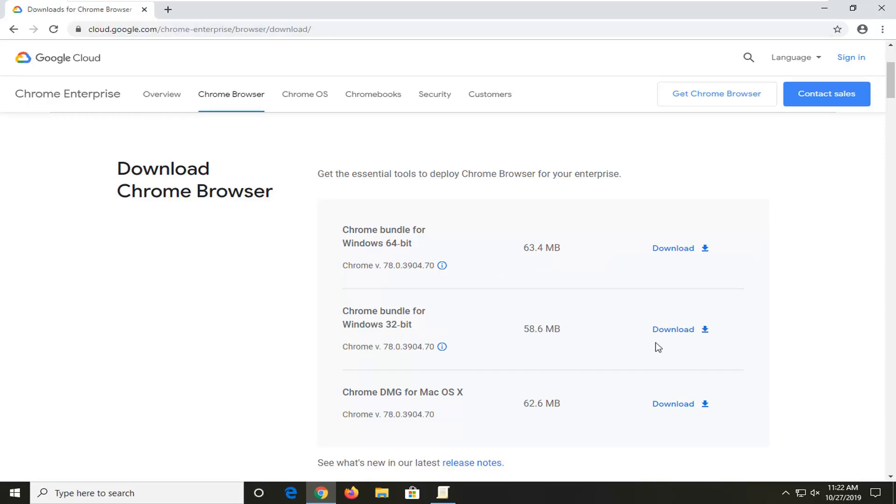
left_click(674, 329)
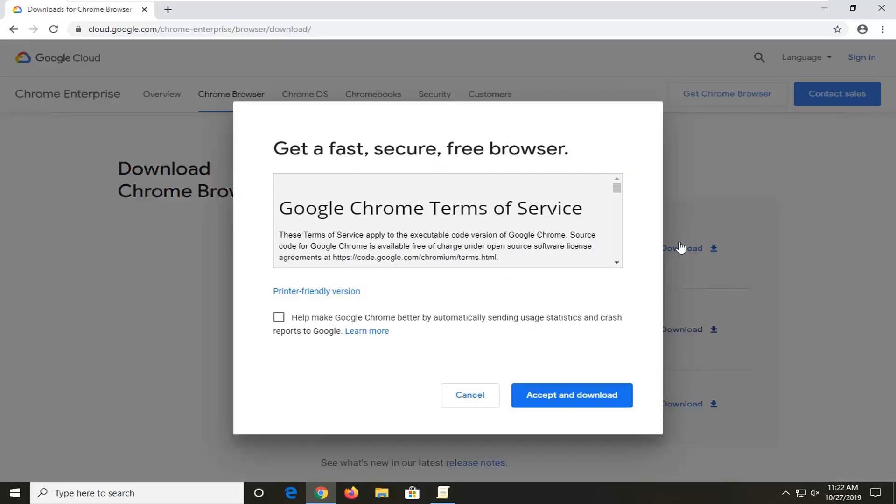
mouse_move(681, 251)
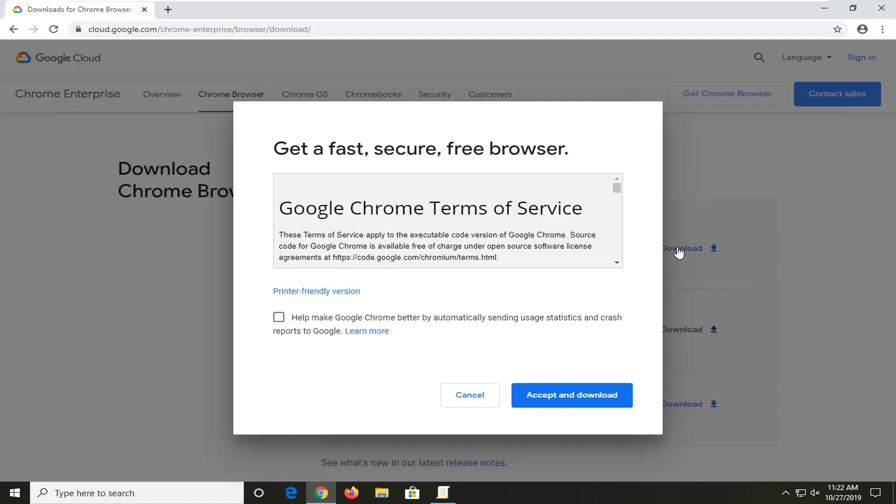
- Accept the terms of service so the 64-bit enterprise bundle zip begins downloading
left_click(571, 396)
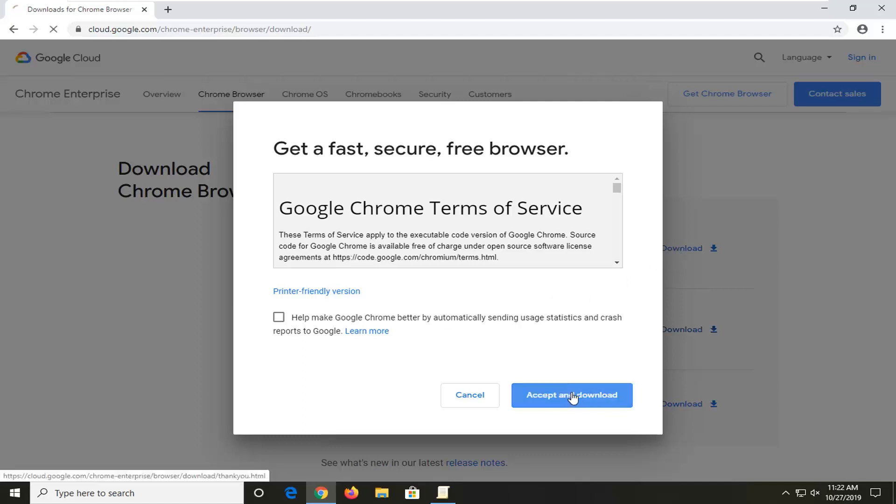
left_click(571, 396)
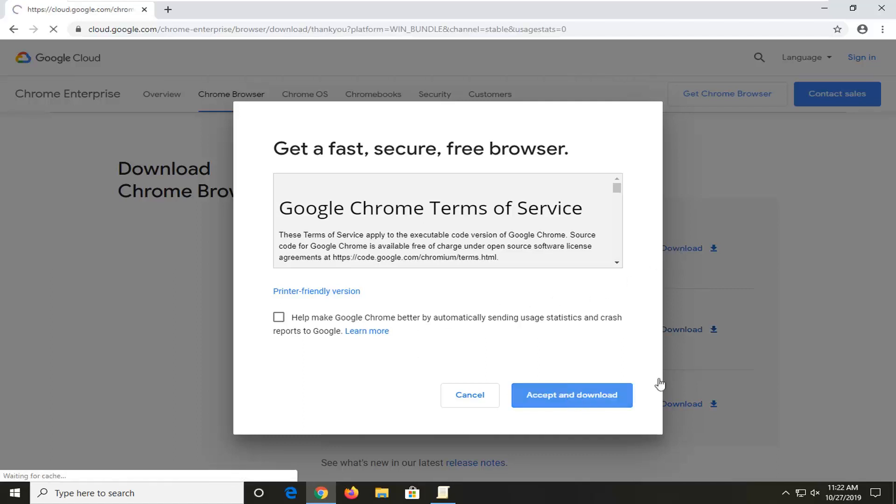
left_click(572, 396)
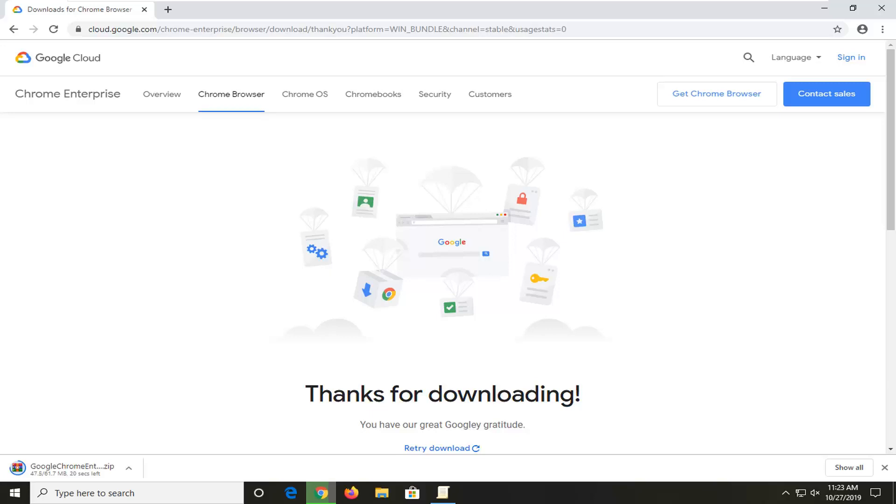
mouse_move(892, 412)
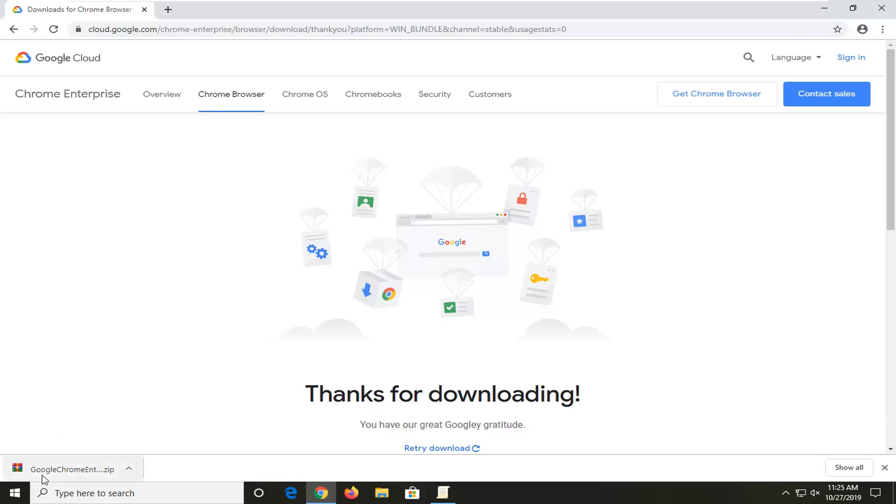
- View the downloaded GoogleChromeEnterpriseBundle.zip in WinRAR and select its Configuration folder
left_click(72, 469)
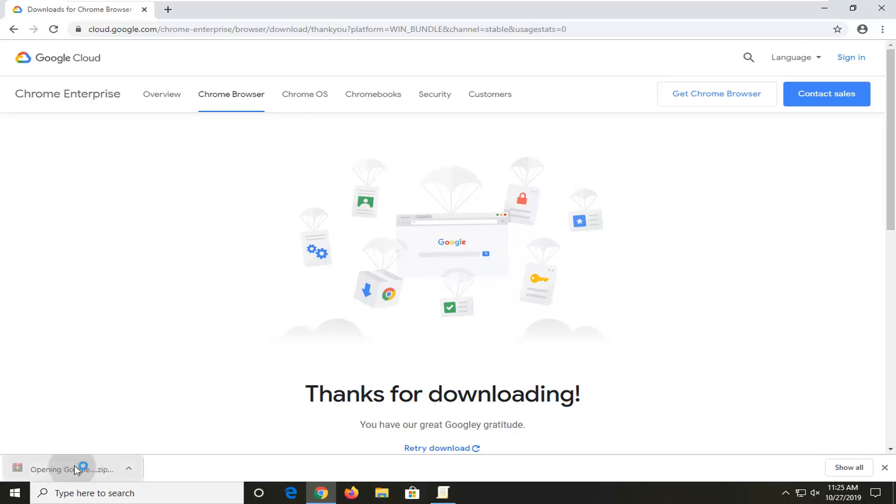
left_click(72, 469)
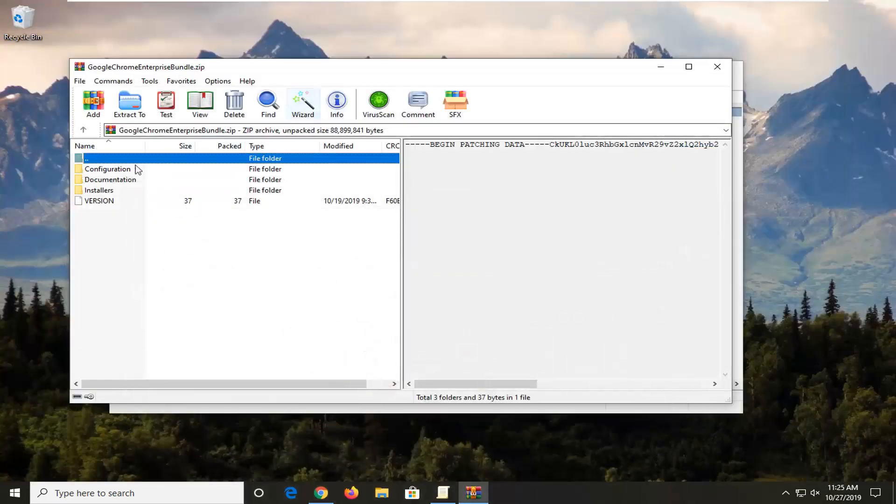
left_click(108, 169)
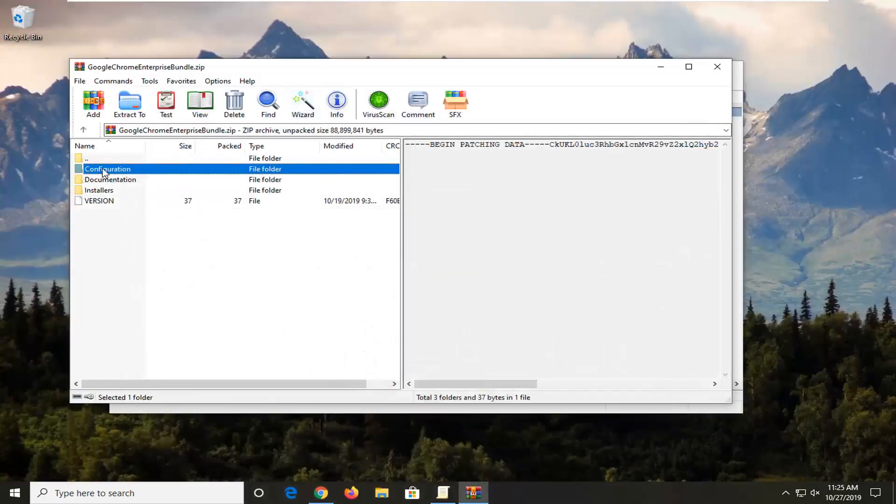
left_click(128, 98)
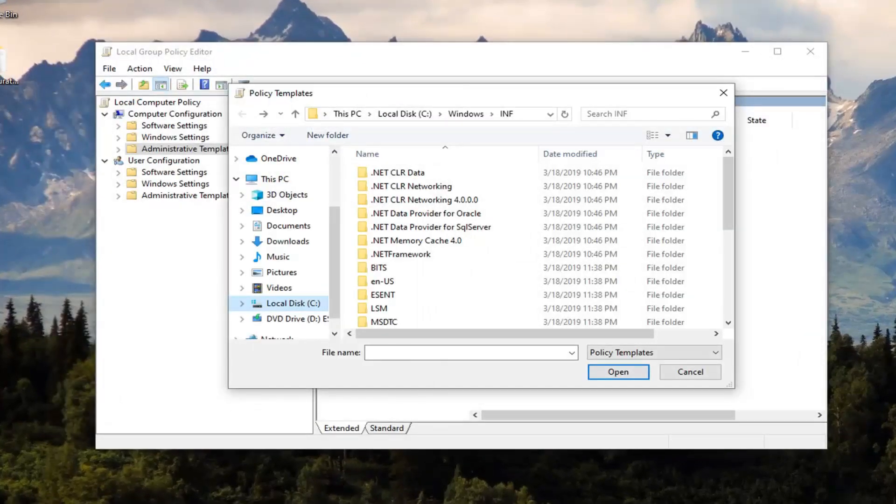
mouse_move(328, 75)
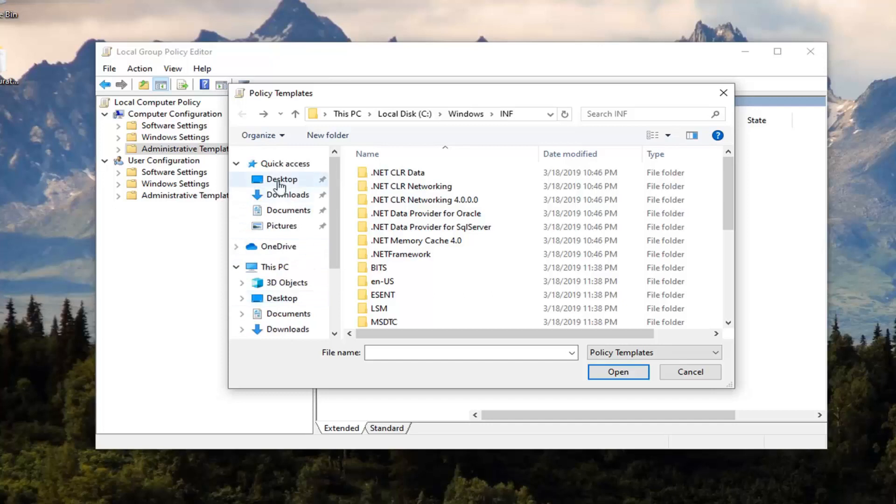
- Navigate the file picker from the desktop into Configuration\adm\en-US
left_click(281, 179)
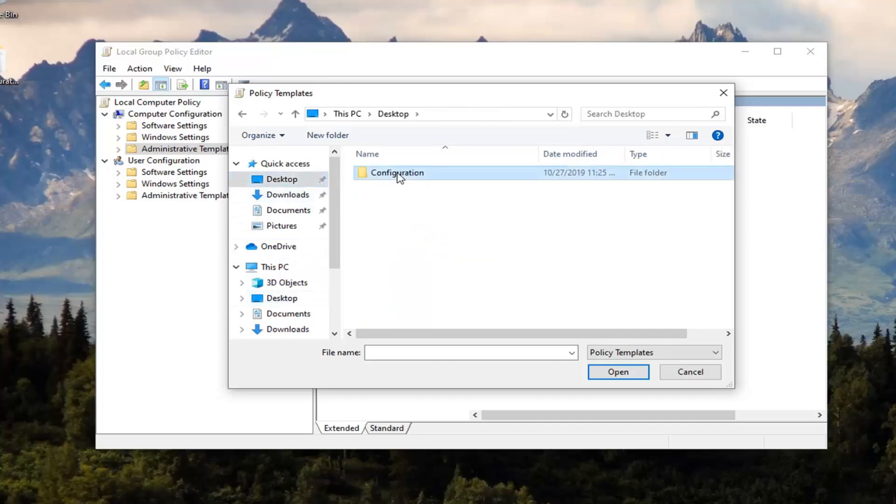
double_click(397, 173)
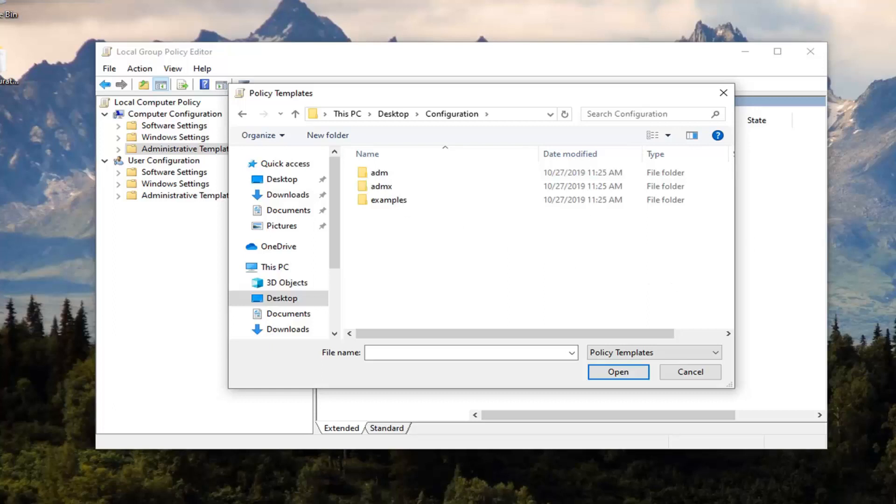
left_click(379, 172)
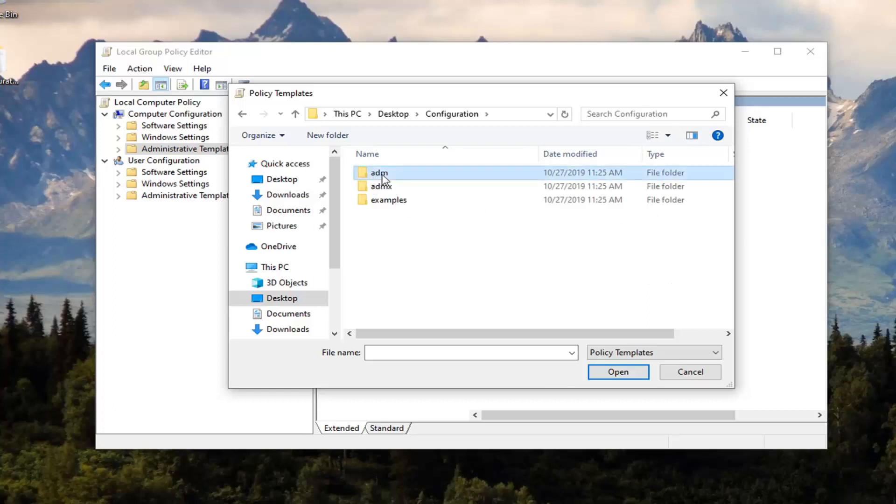
double_click(379, 173)
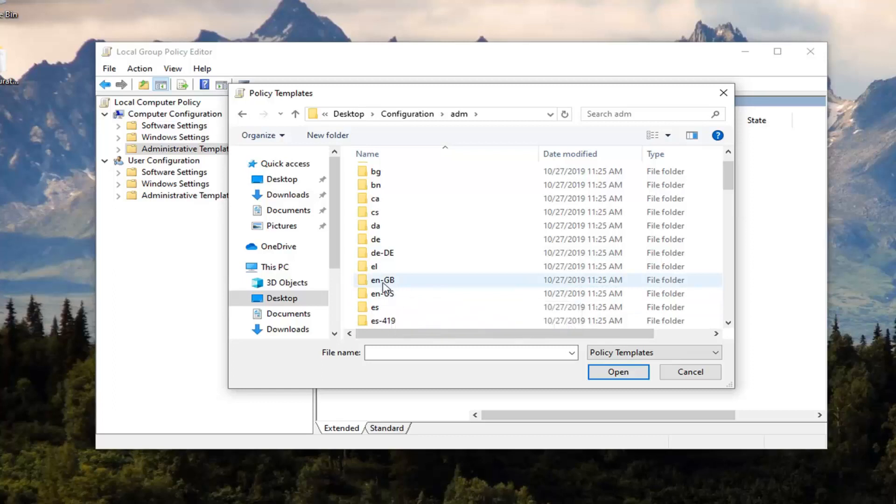
mouse_move(376, 290)
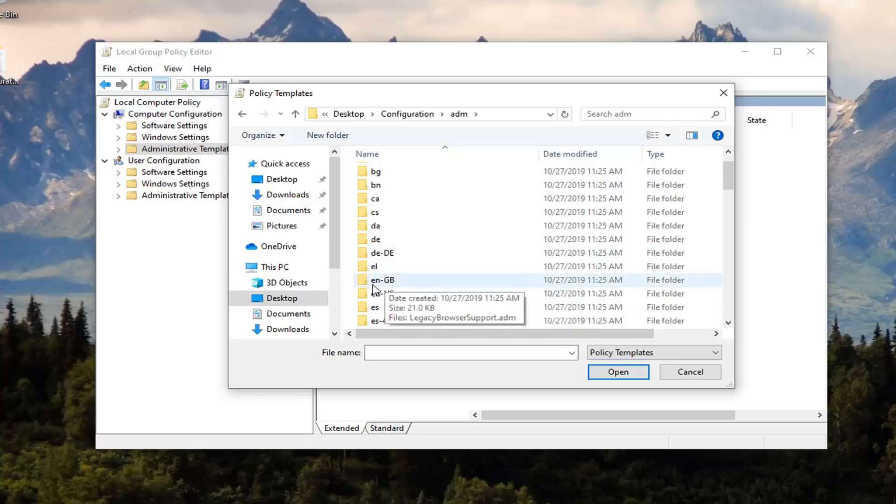
scroll("down", 3)
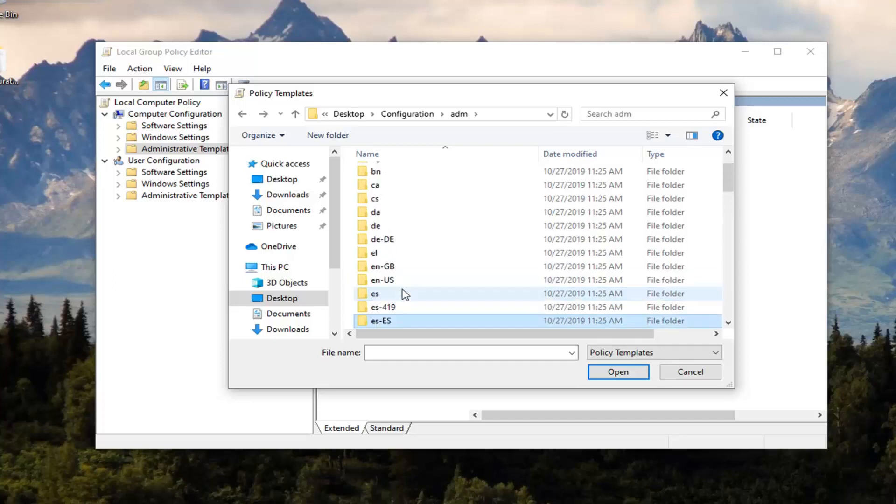
left_click(383, 280)
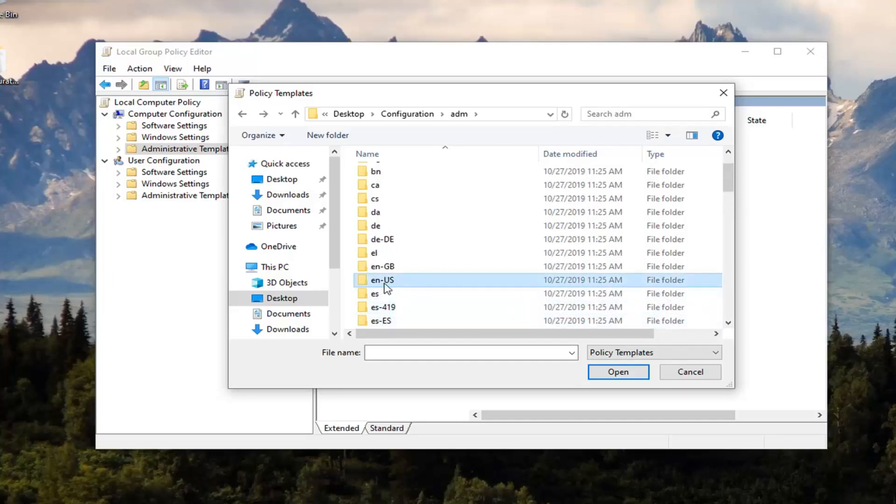
double_click(382, 280)
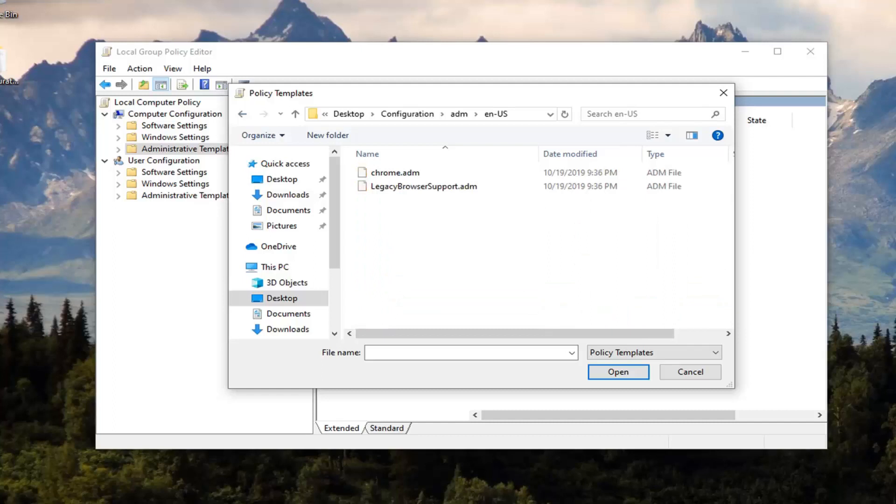
- Add chrome.adm as a policy template and close the Add/Remove Templates dialog
left_click(394, 173)
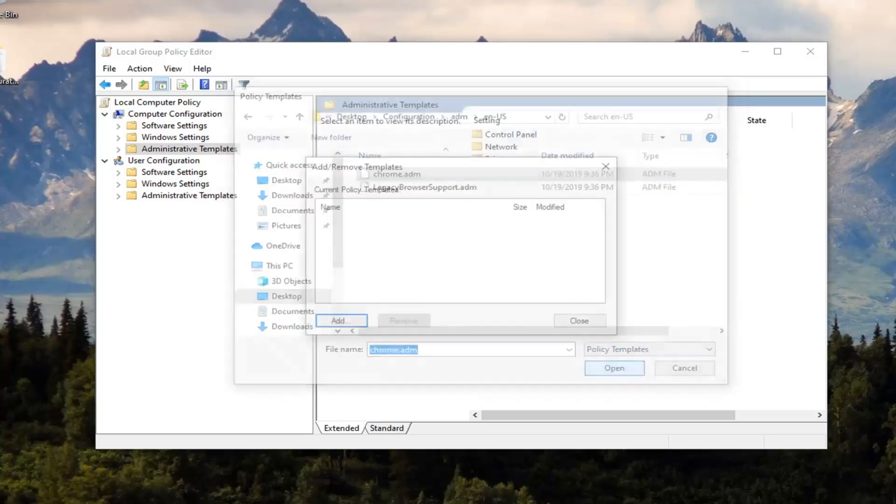
left_click(614, 368)
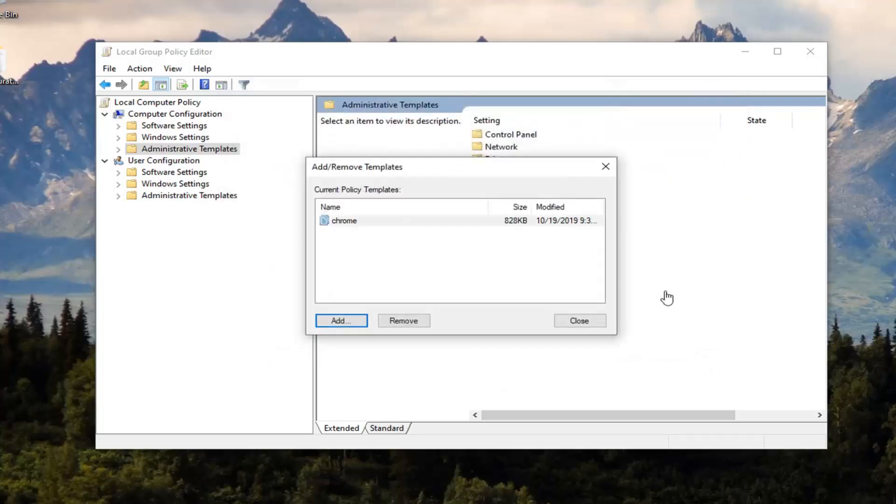
left_click(341, 321)
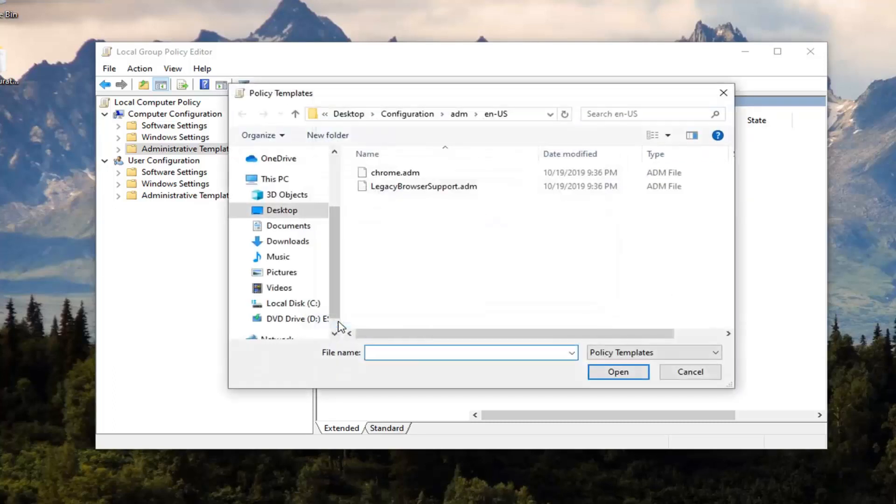
left_click(618, 372)
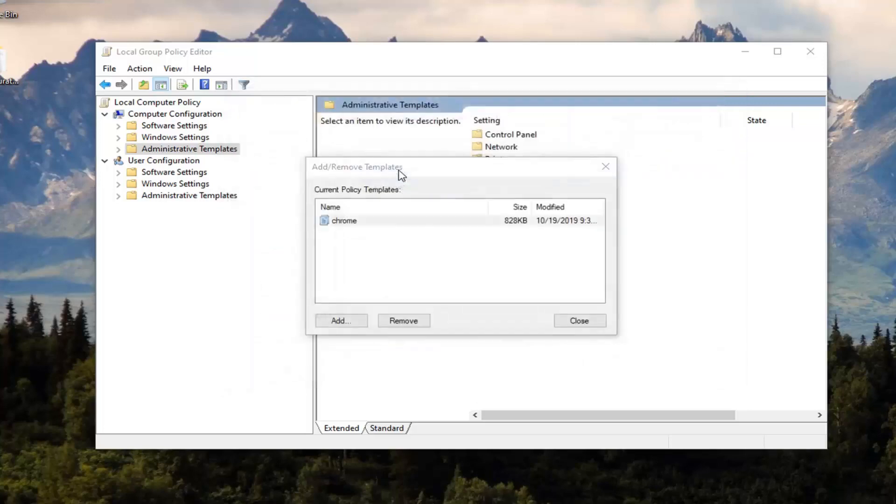
left_click(341, 321)
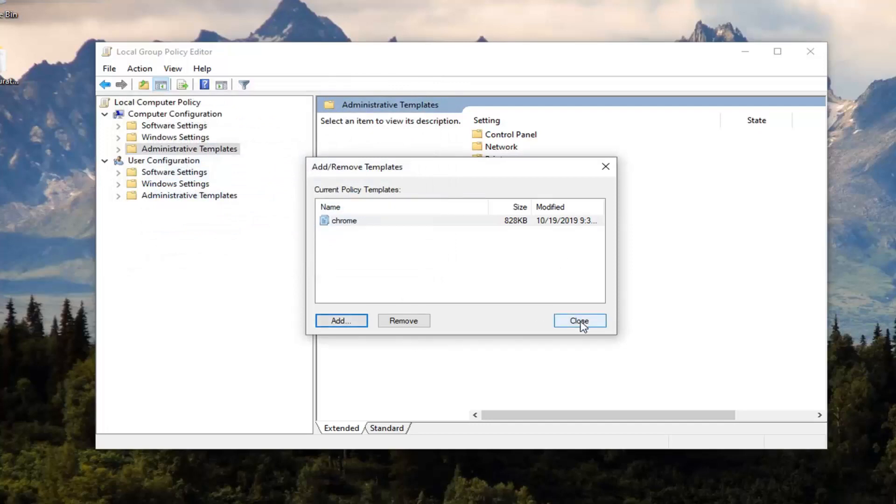
left_click(580, 322)
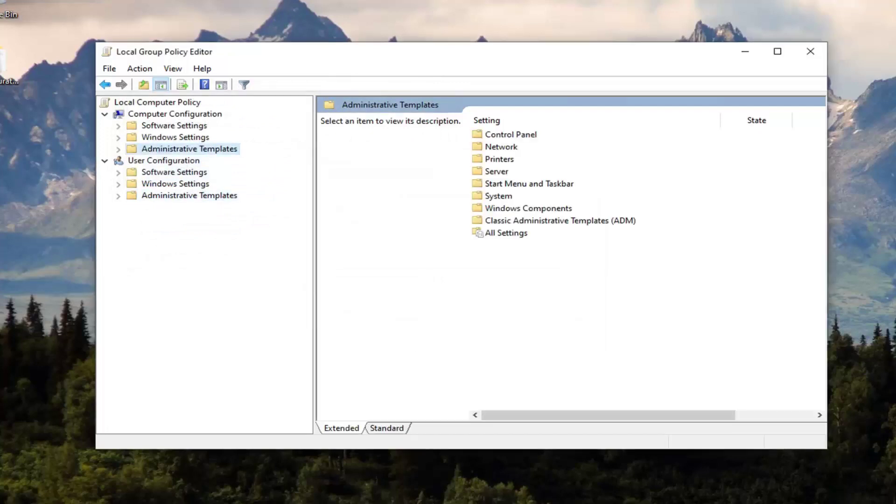
mouse_move(281, 75)
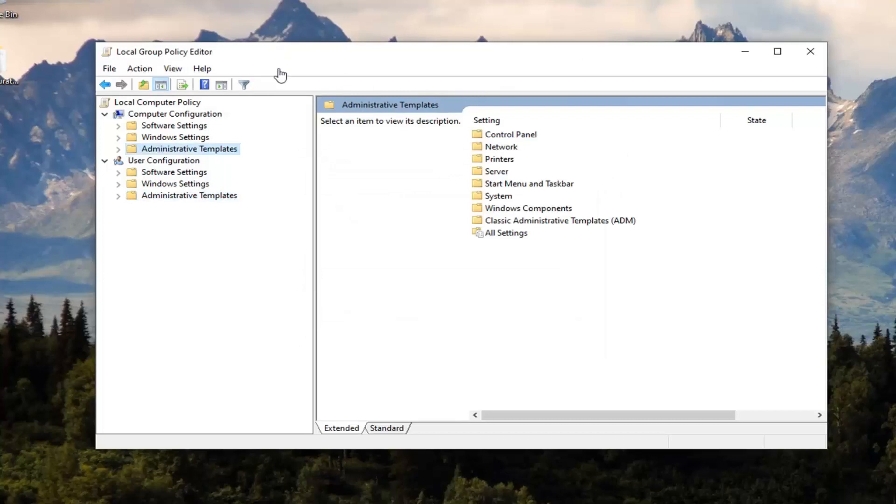
mouse_move(187, 154)
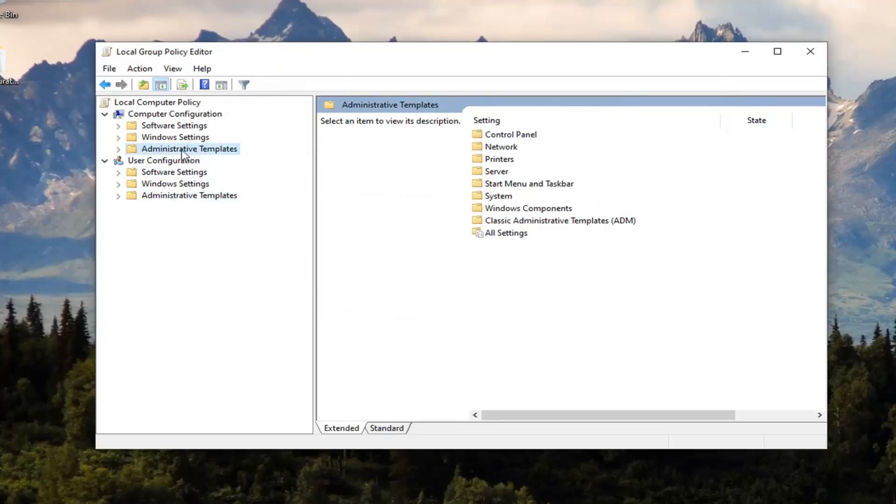
- Expand Classic Administrative Templates (ADM) > Google > Google Chrome to list its policies
left_click(119, 148)
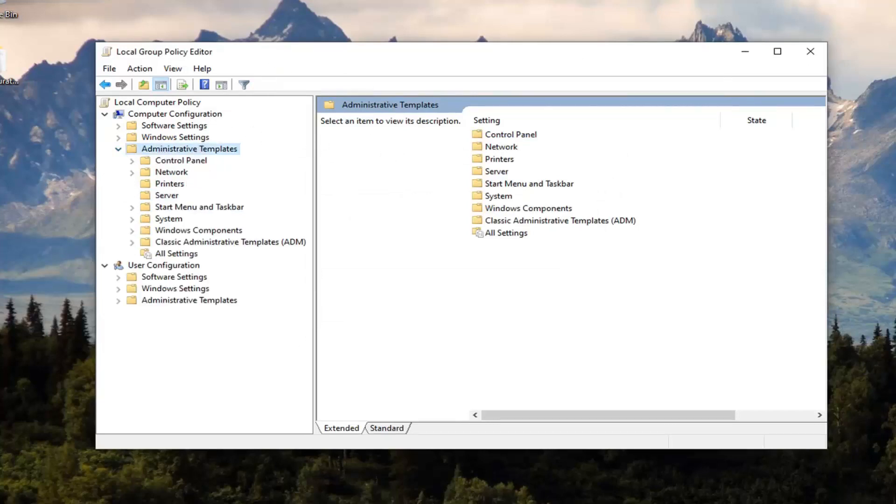
mouse_move(214, 226)
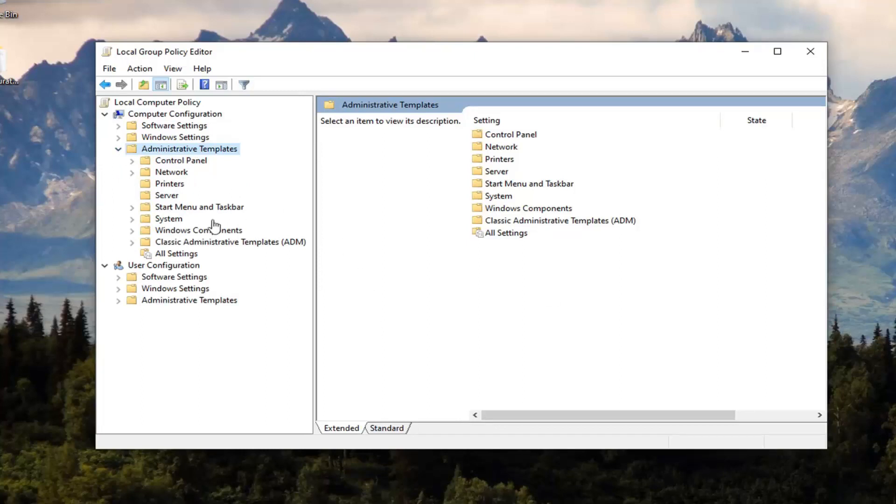
left_click(230, 242)
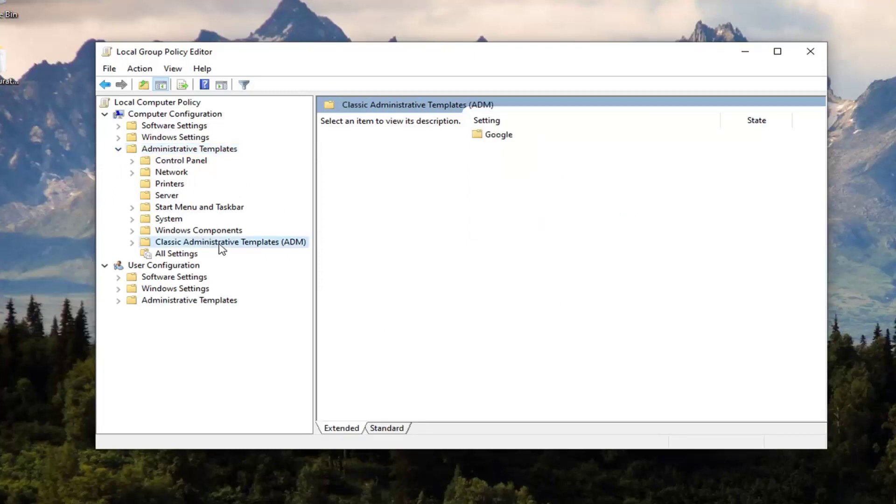
left_click(133, 241)
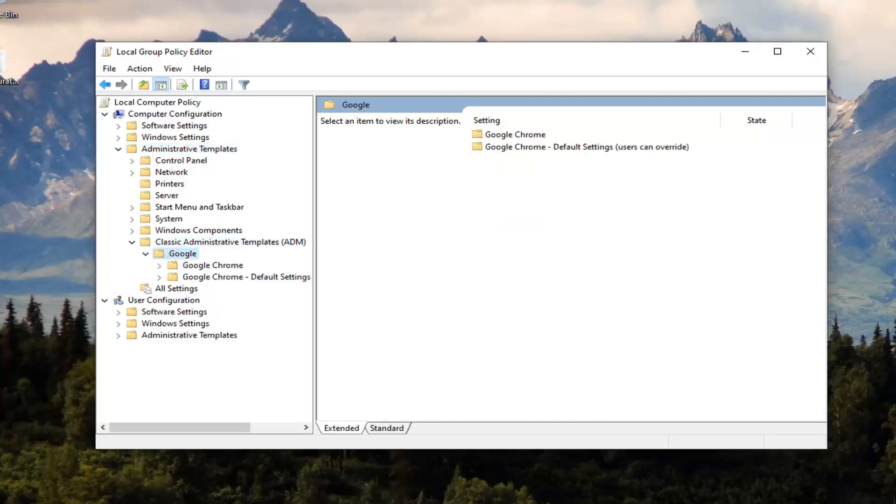
left_click(213, 266)
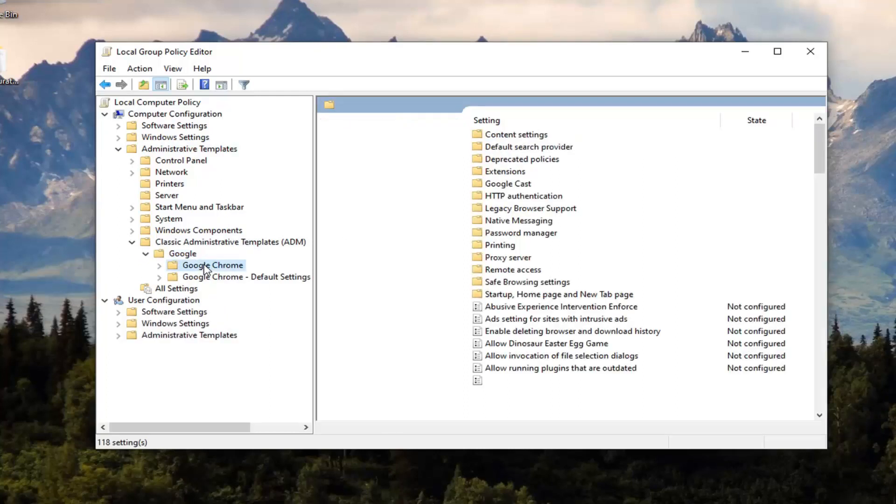
left_click(213, 266)
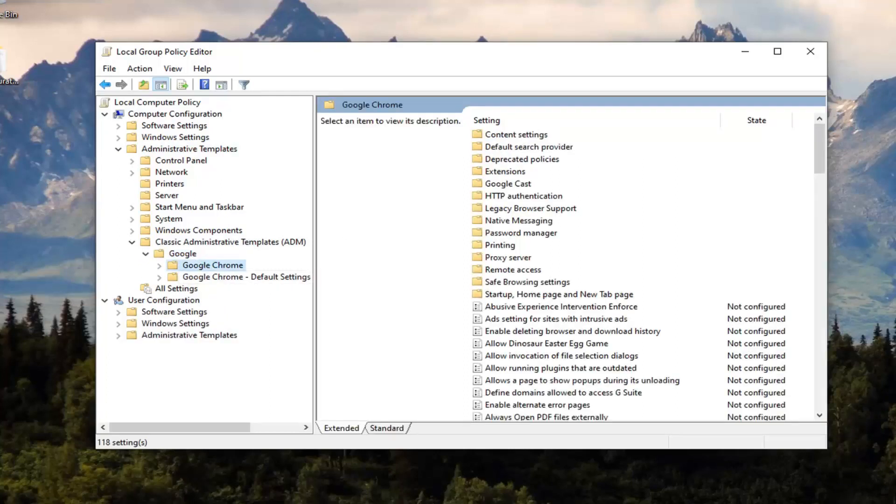
mouse_move(464, 378)
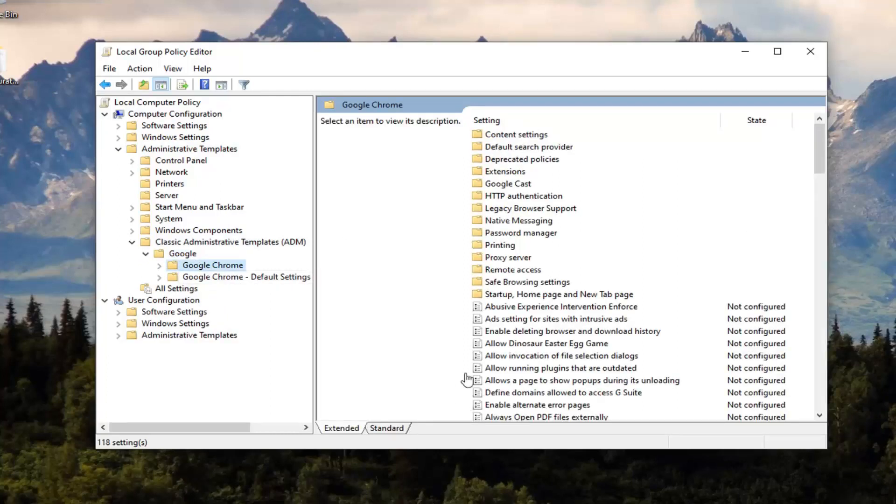
mouse_move(555, 335)
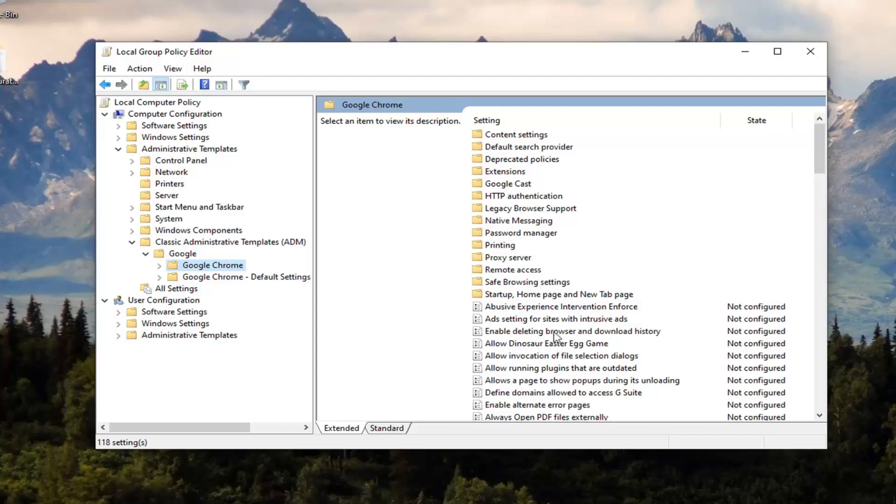
- Select the 'Enable guest mode in browser' policy to show its description
left_click(554, 319)
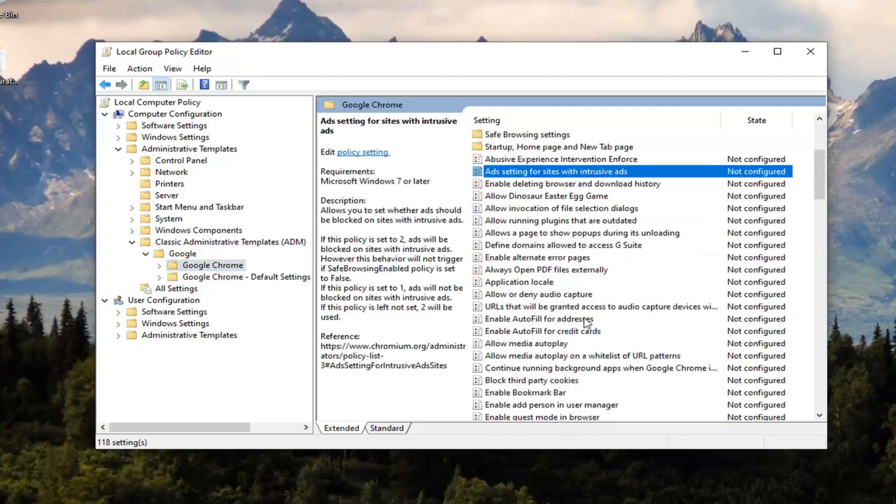
left_click(542, 381)
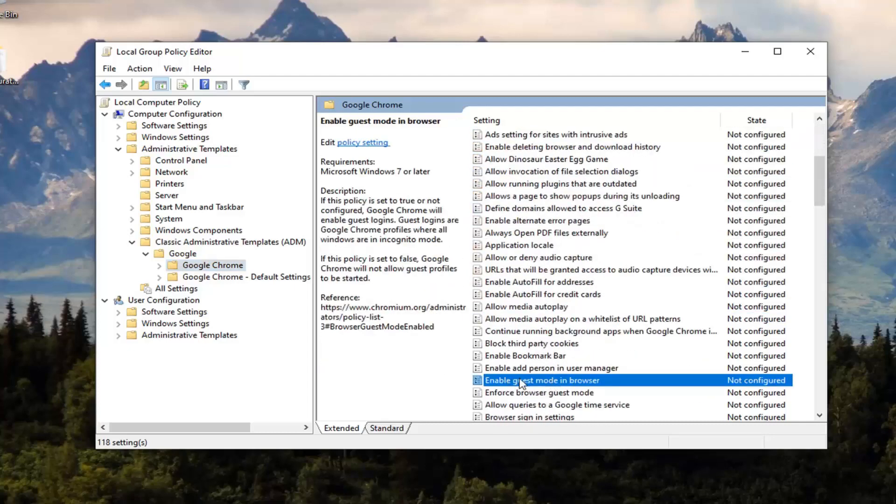
- Set 'Enable guest mode in browser' to Disabled, confirm, and close the editor
double_click(541, 381)
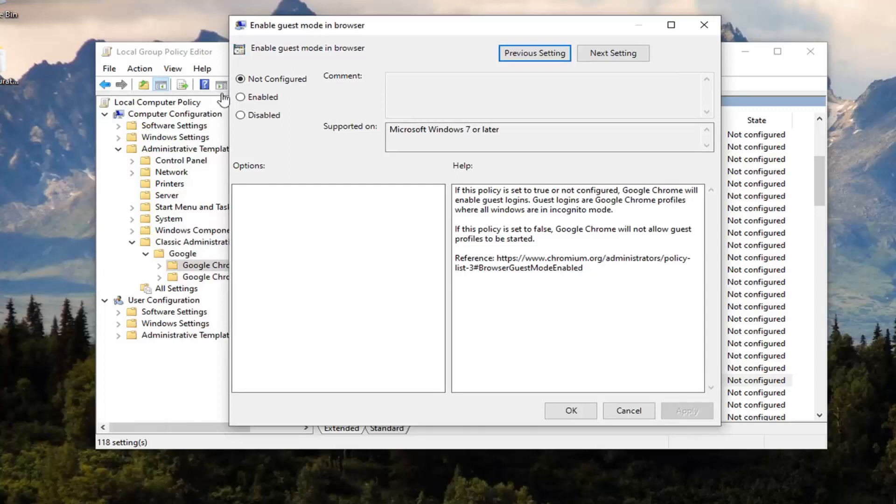
left_click(240, 114)
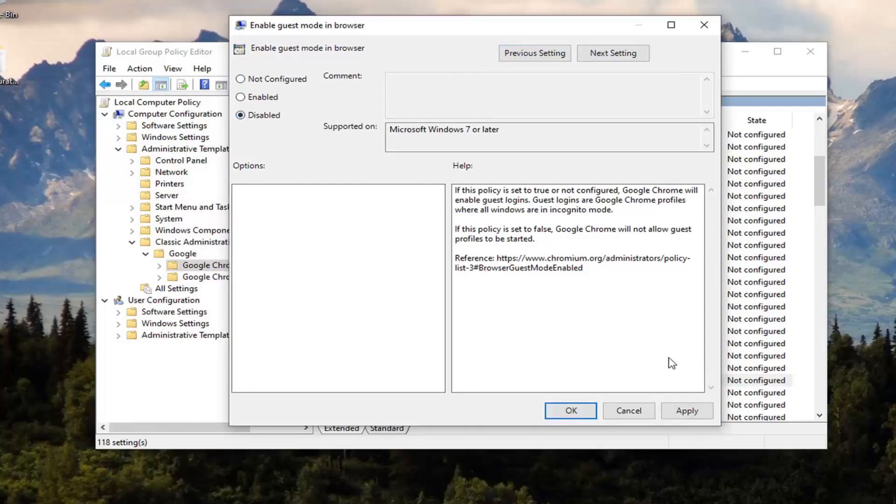
left_click(571, 411)
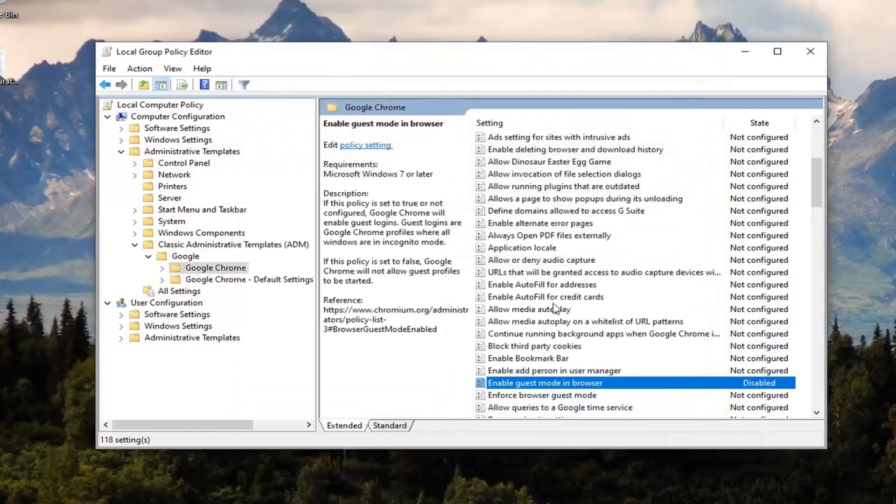
mouse_move(799, 45)
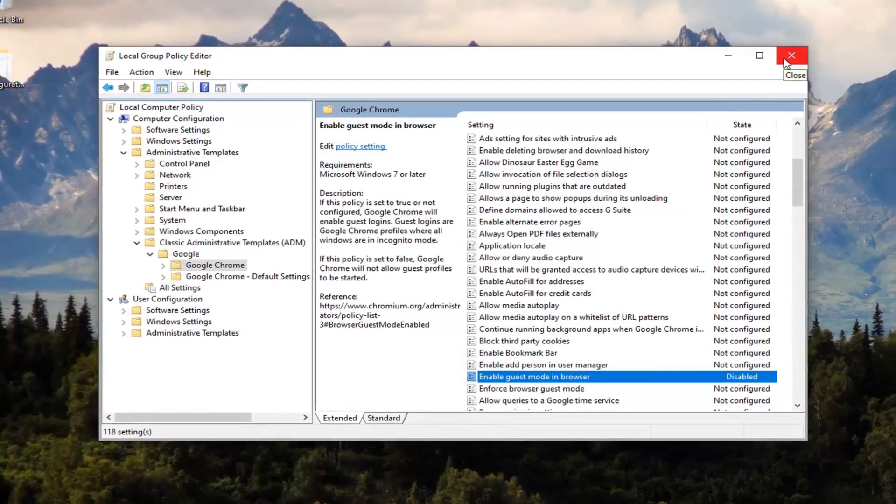
left_click(792, 55)
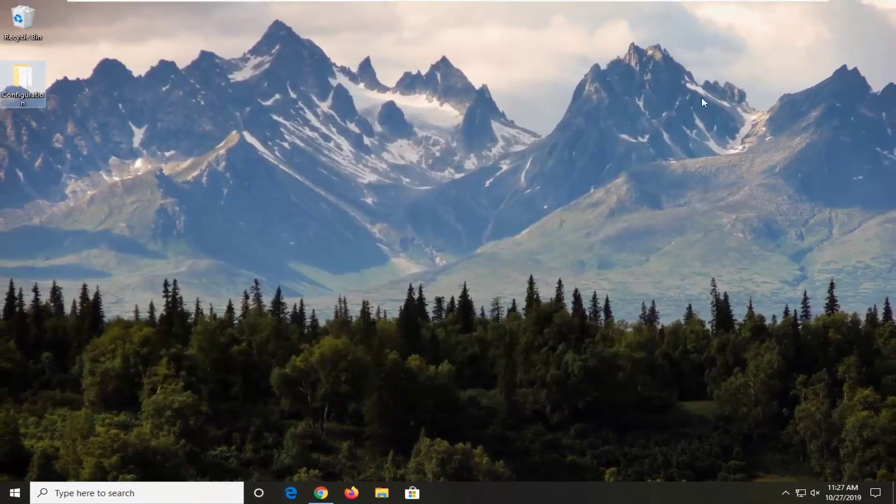